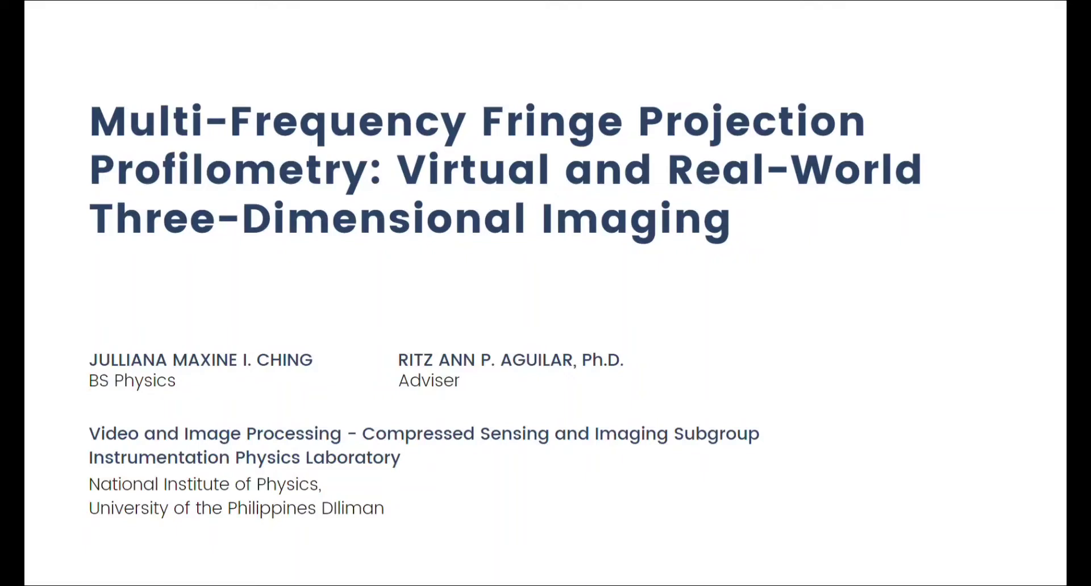
pyautogui.press('Right')
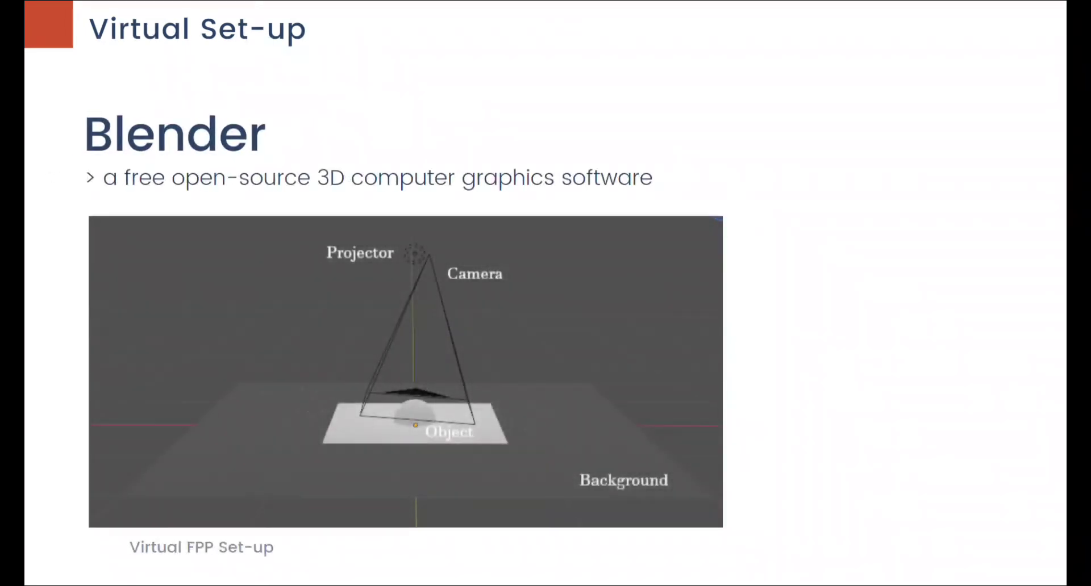